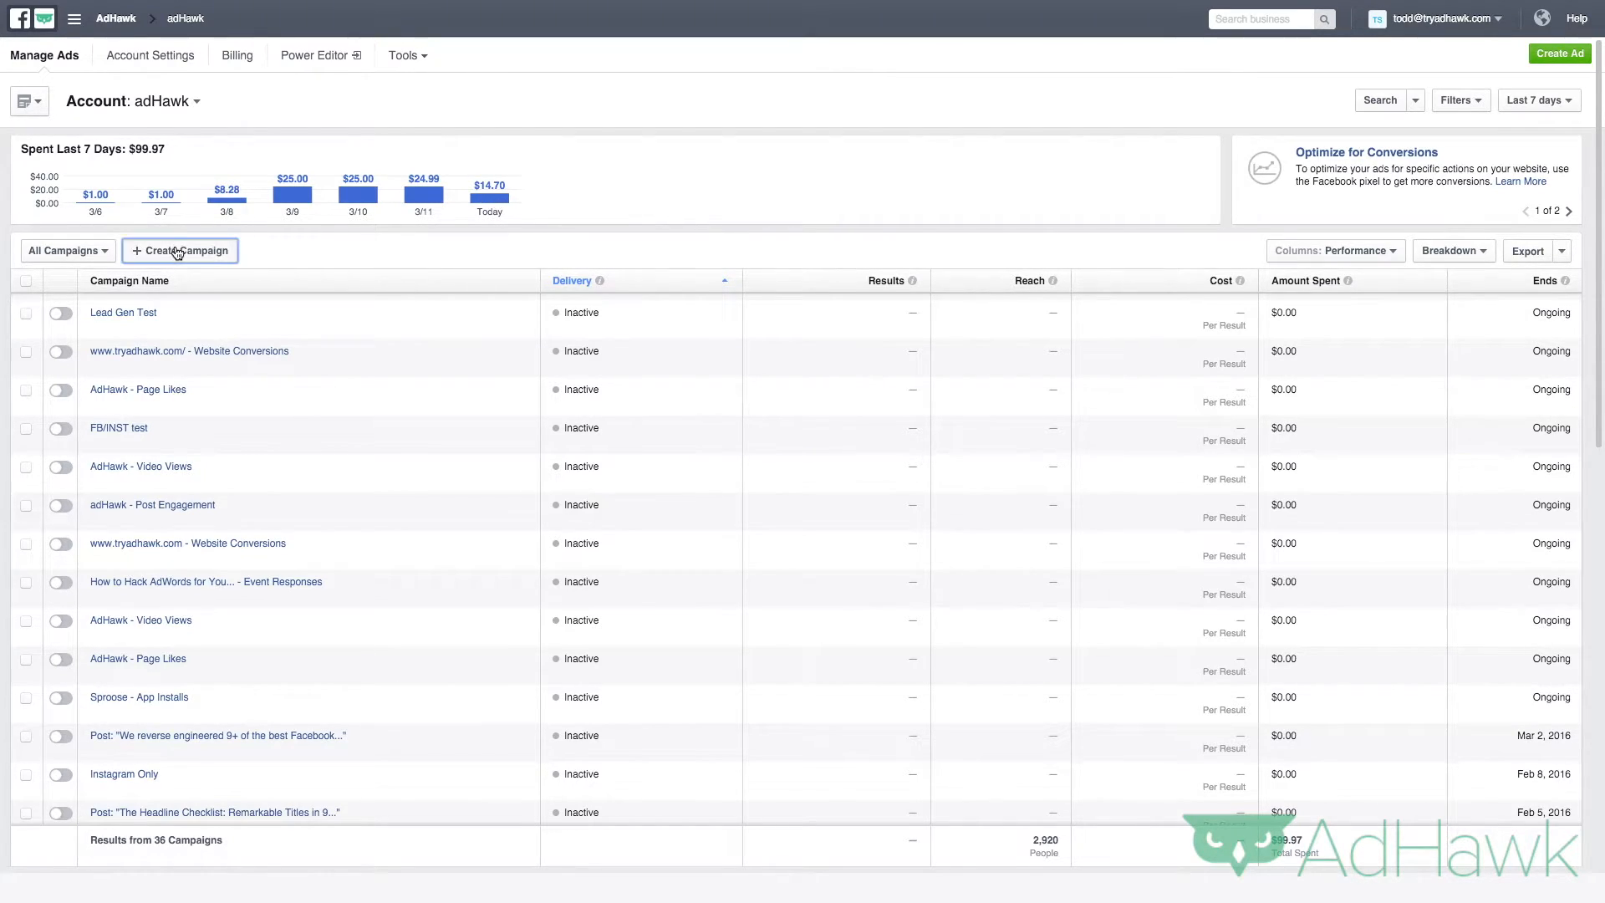
left_click(179, 249)
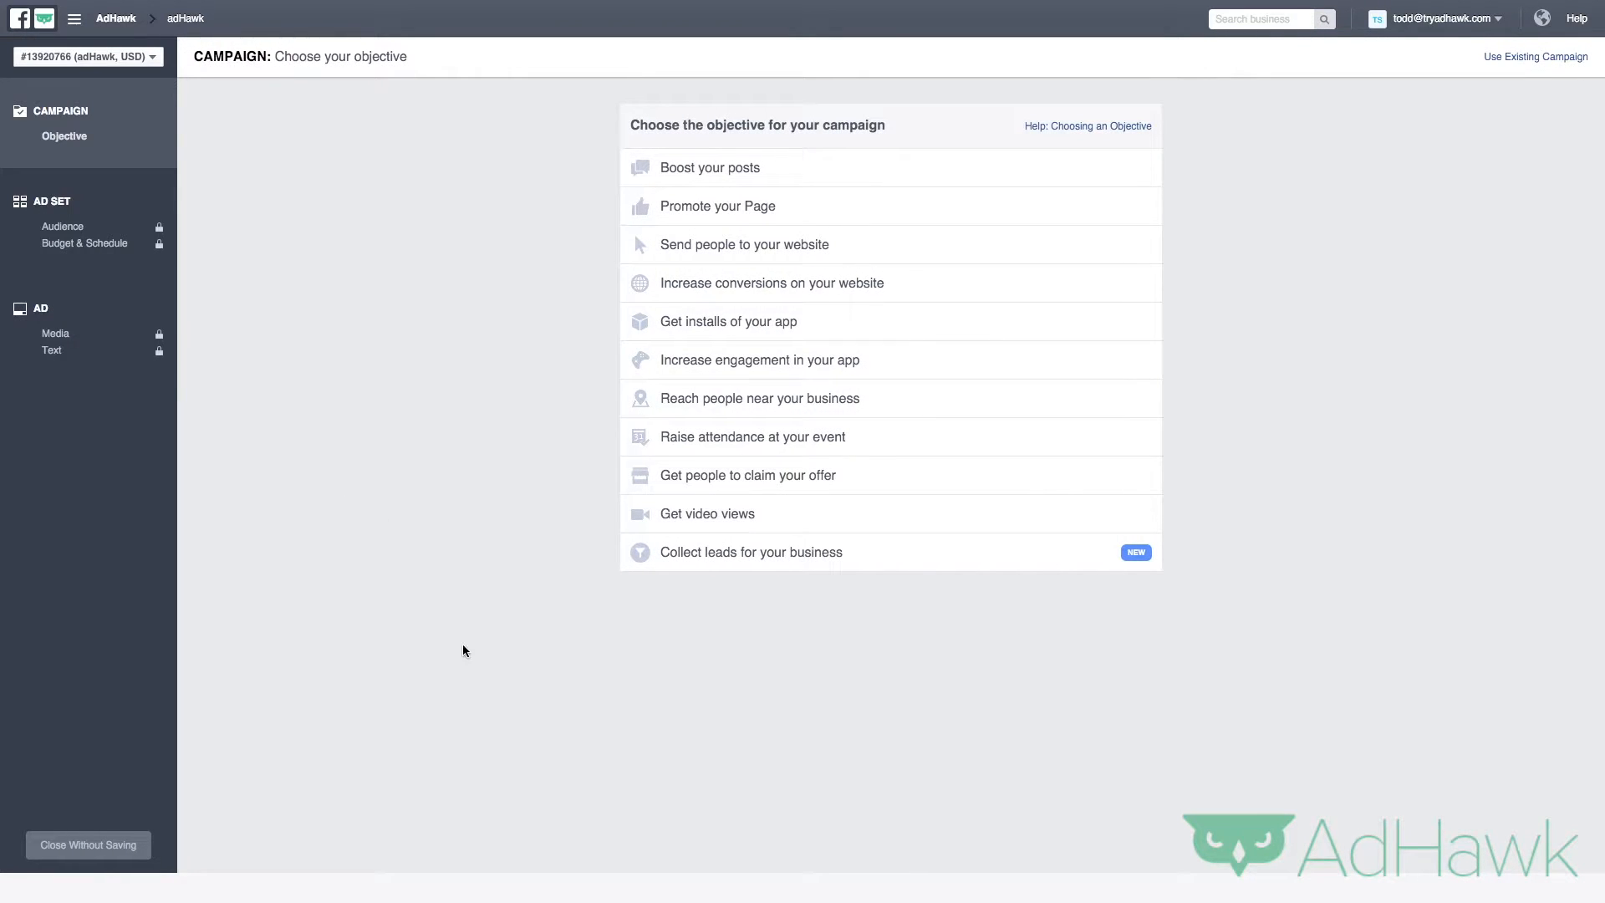
mouse_move(756, 321)
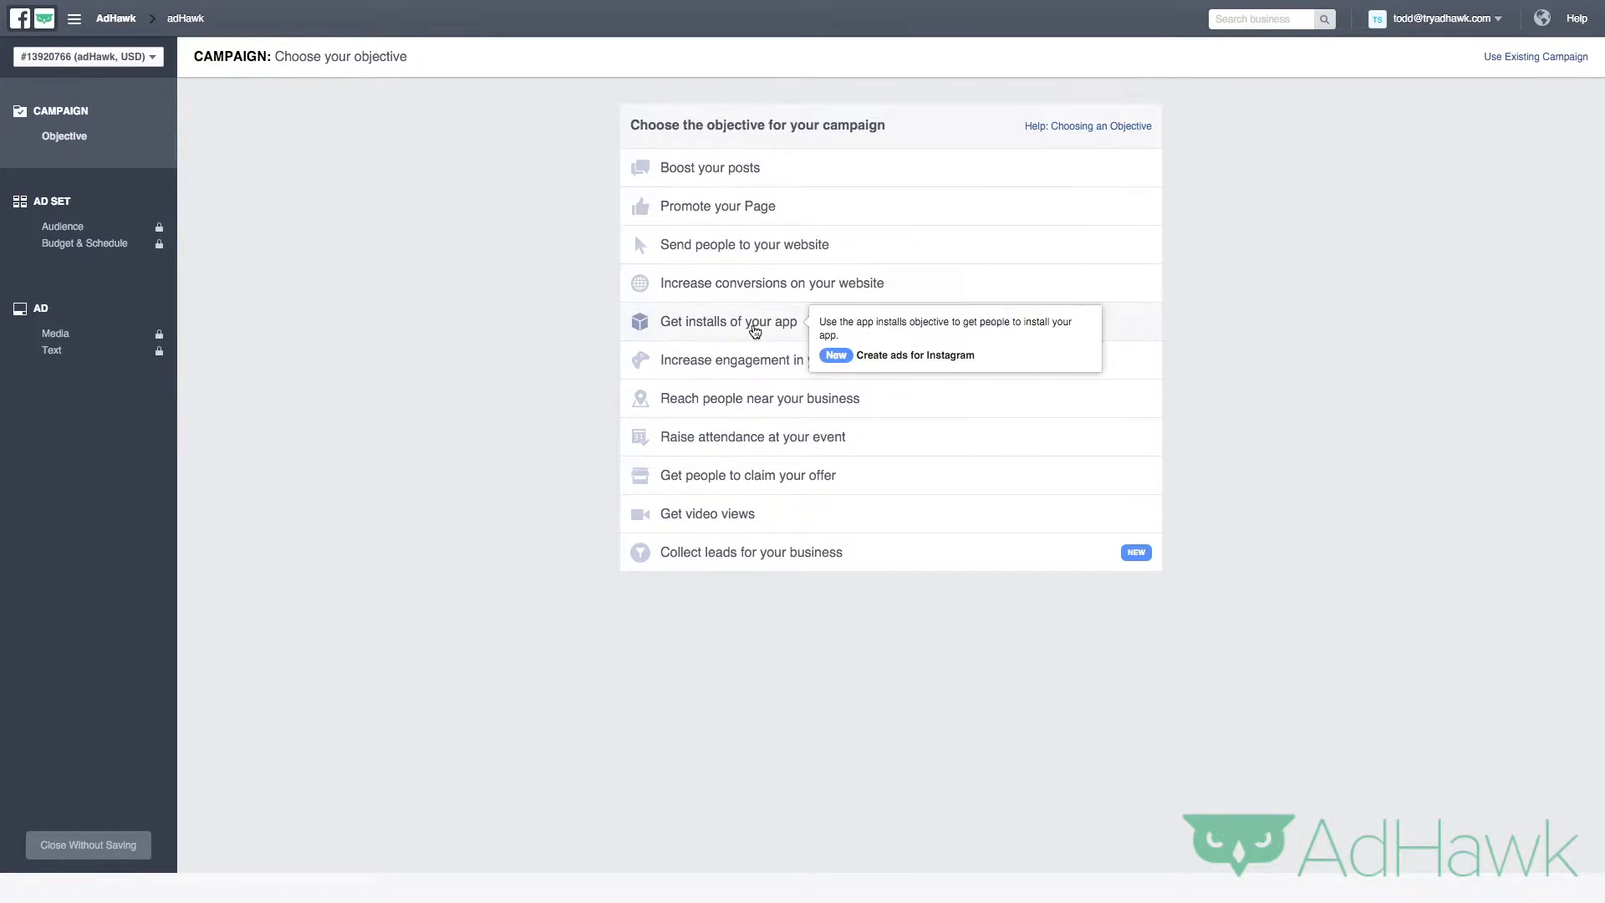
mouse_move(746, 244)
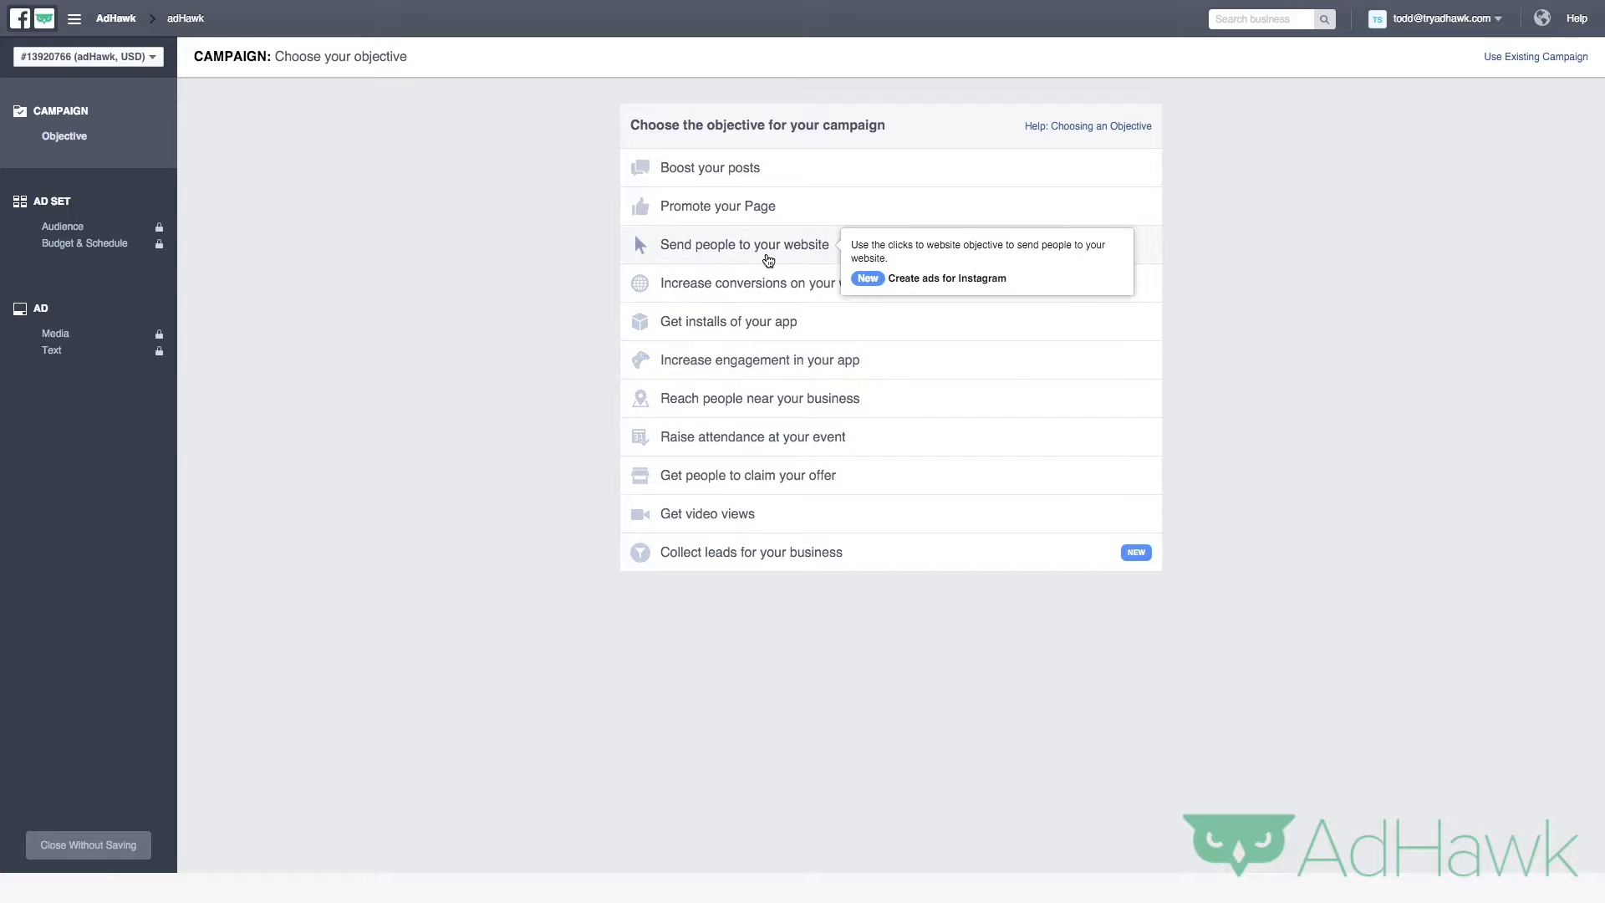
left_click(744, 244)
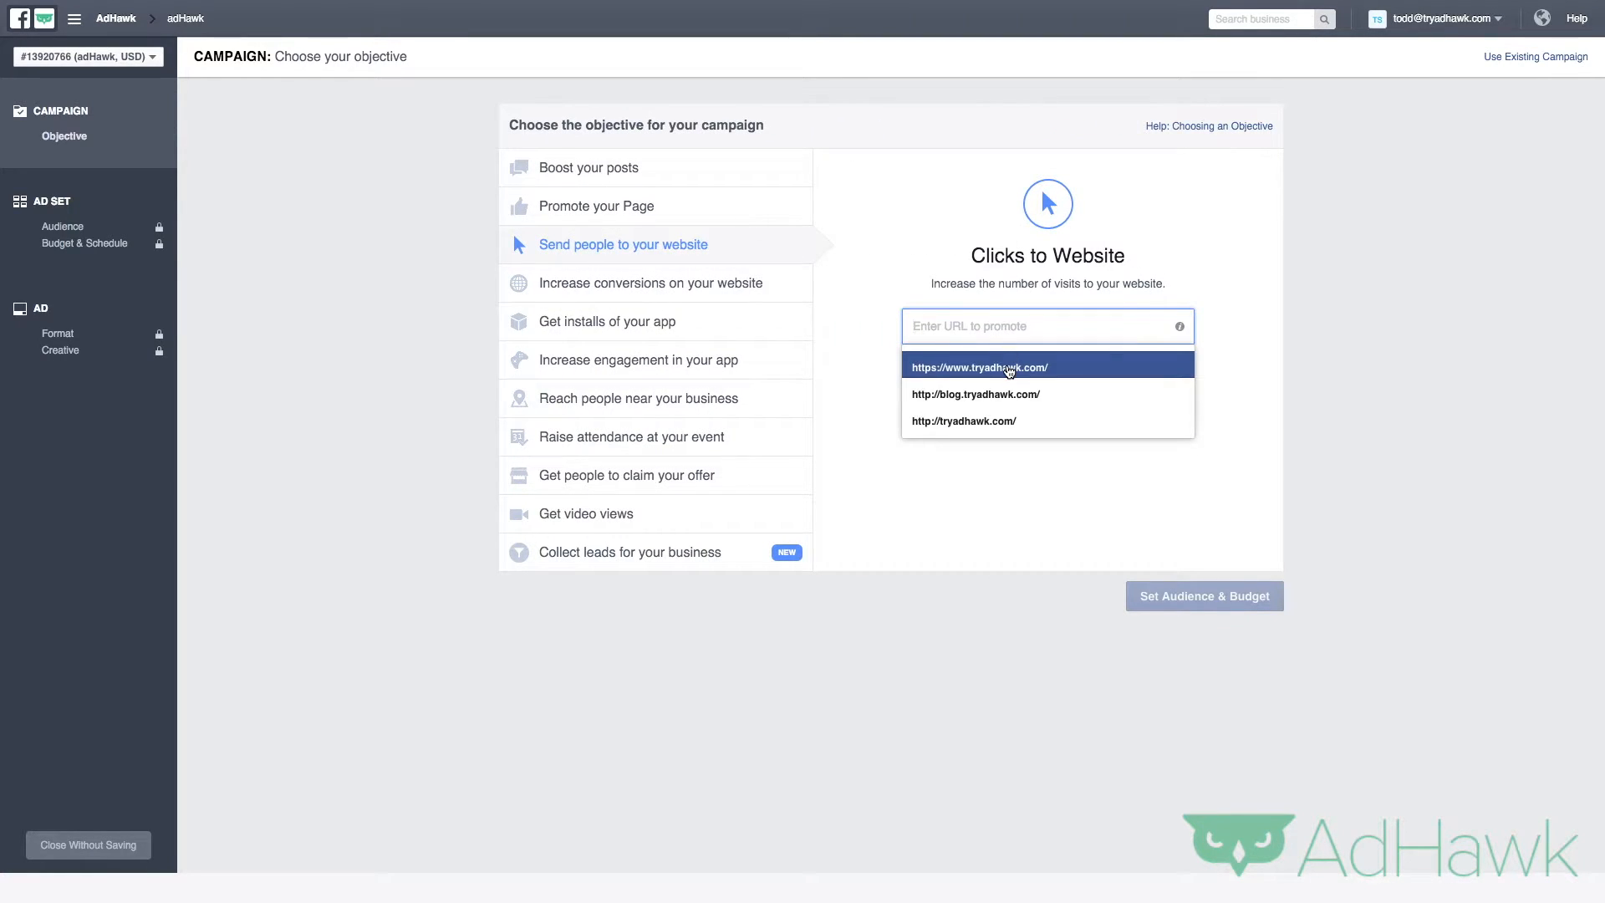
left_click(1203, 595)
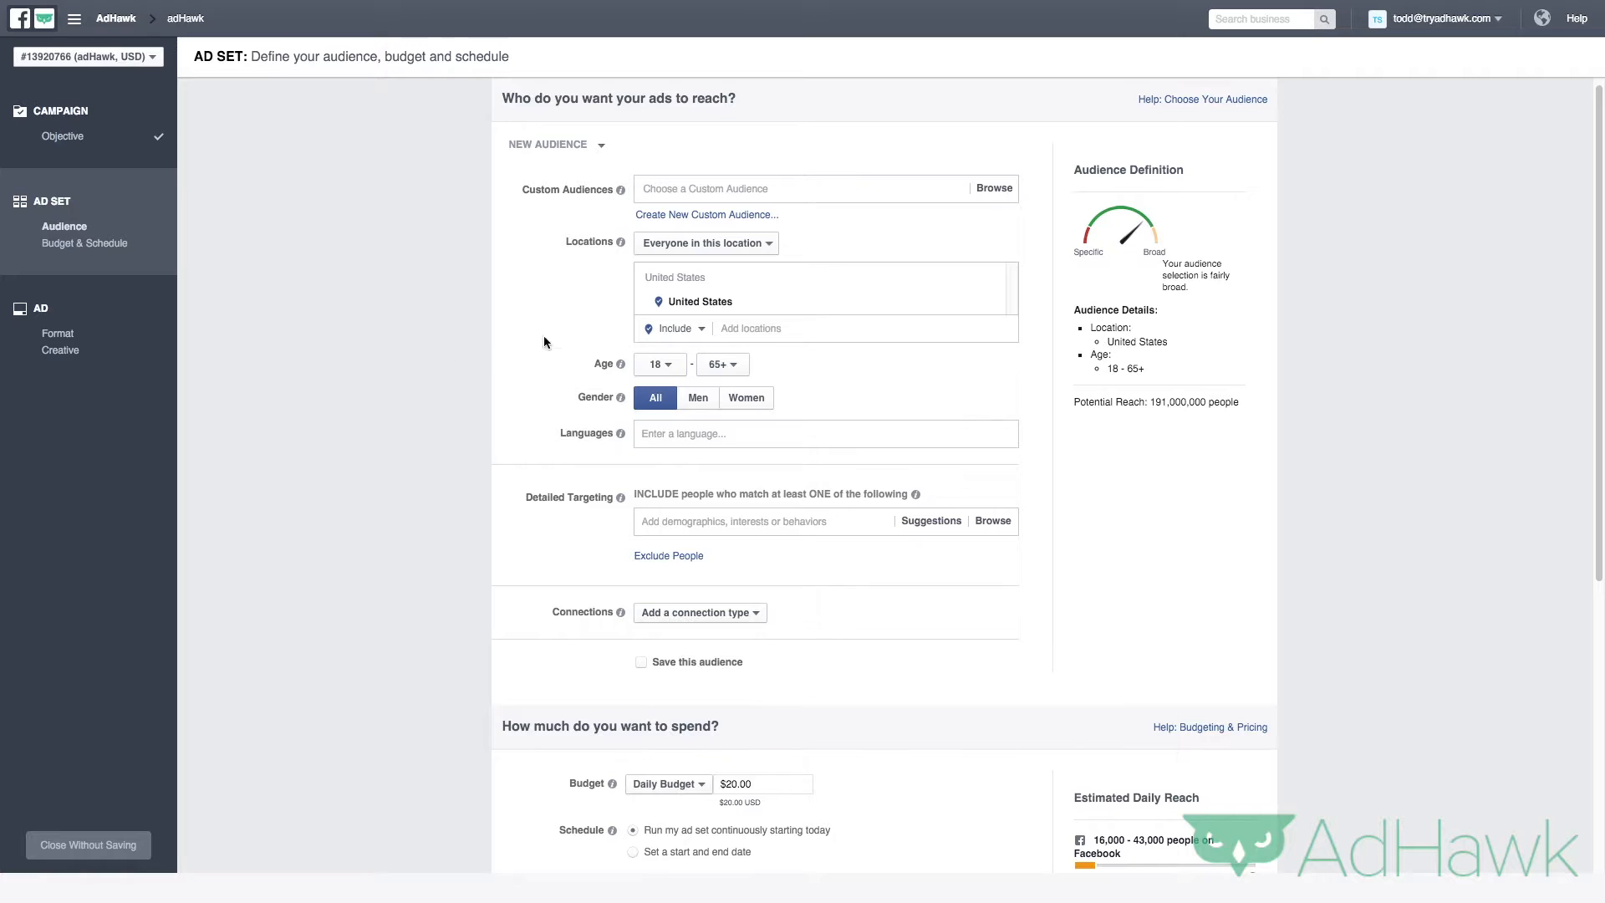
mouse_move(676, 430)
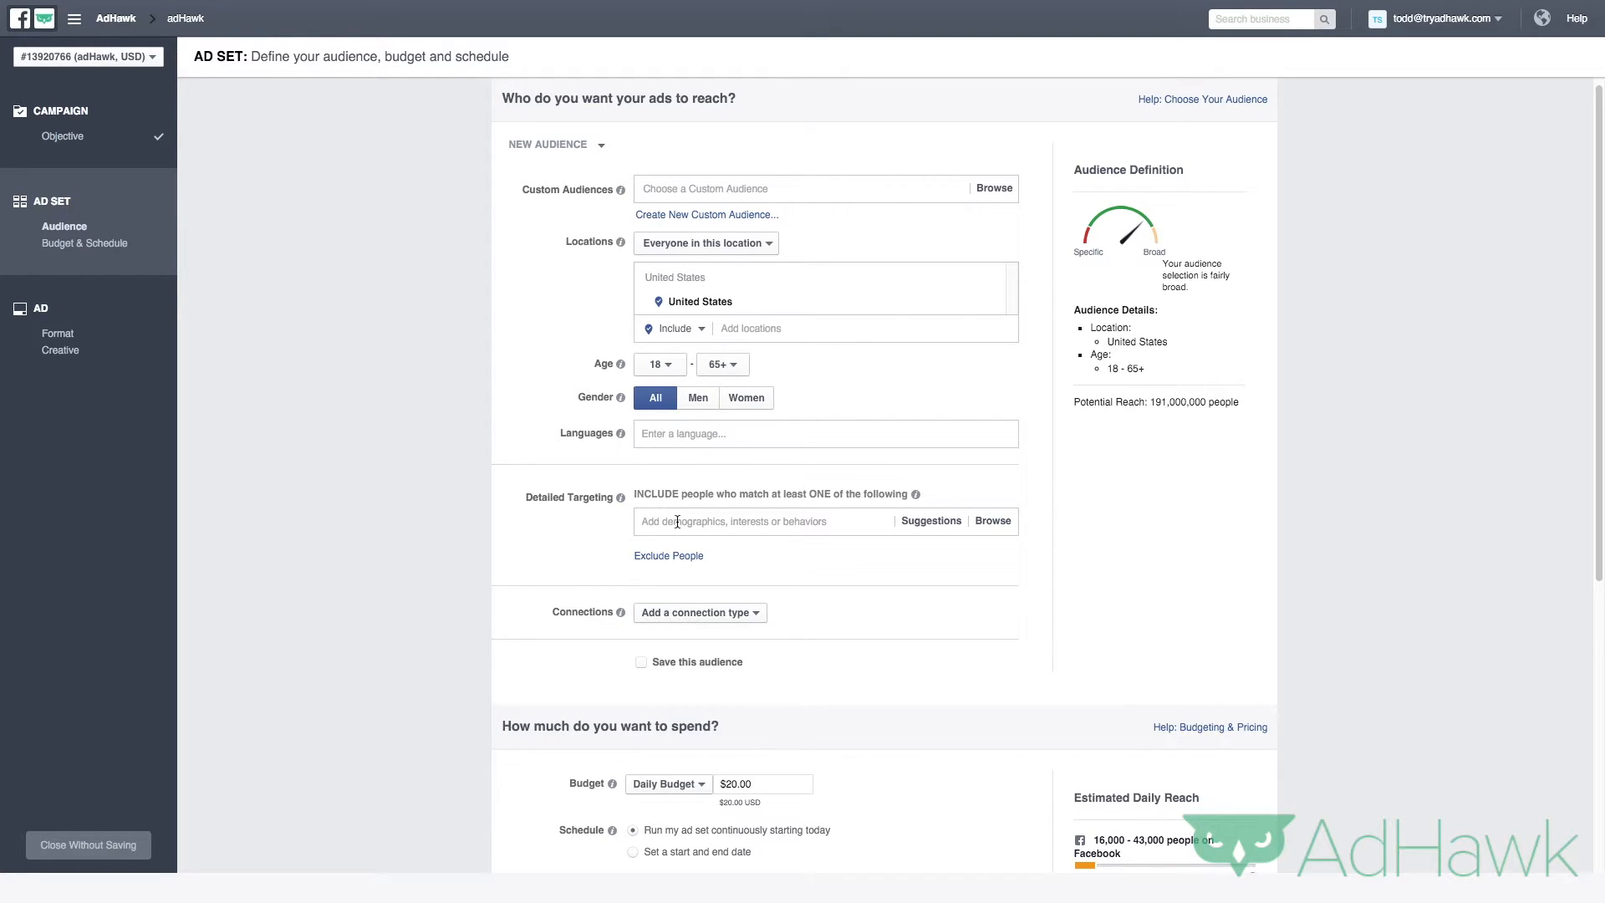
mouse_move(1029, 560)
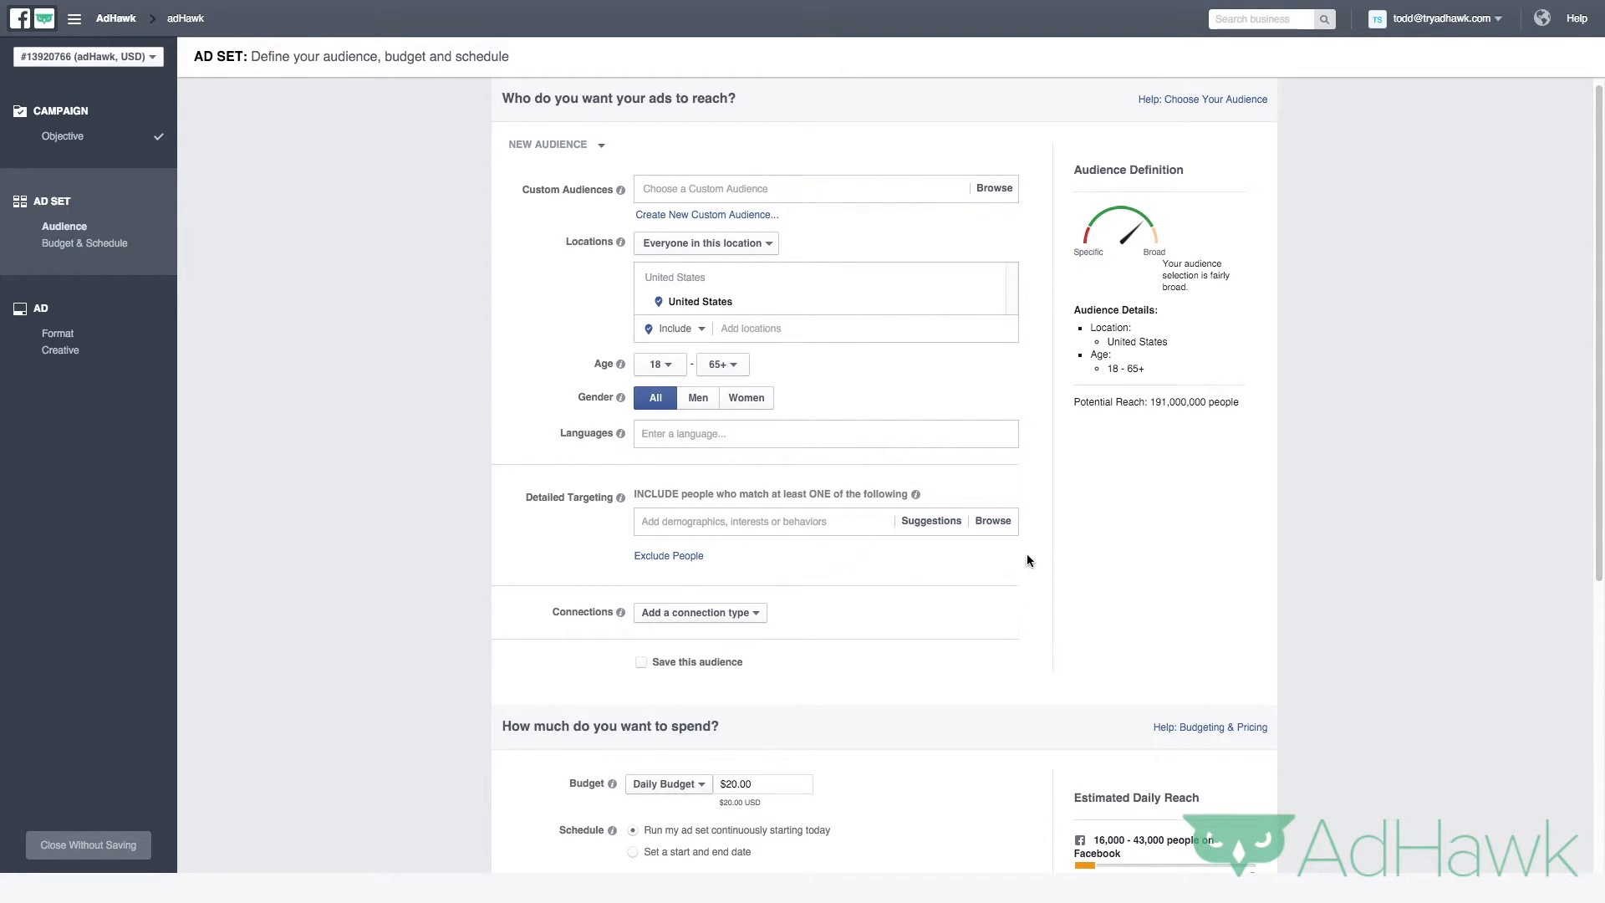
Step: Browse detailed targeting to Behaviors > Residential profiles, revealing Likely to move and New mover
left_click(992, 521)
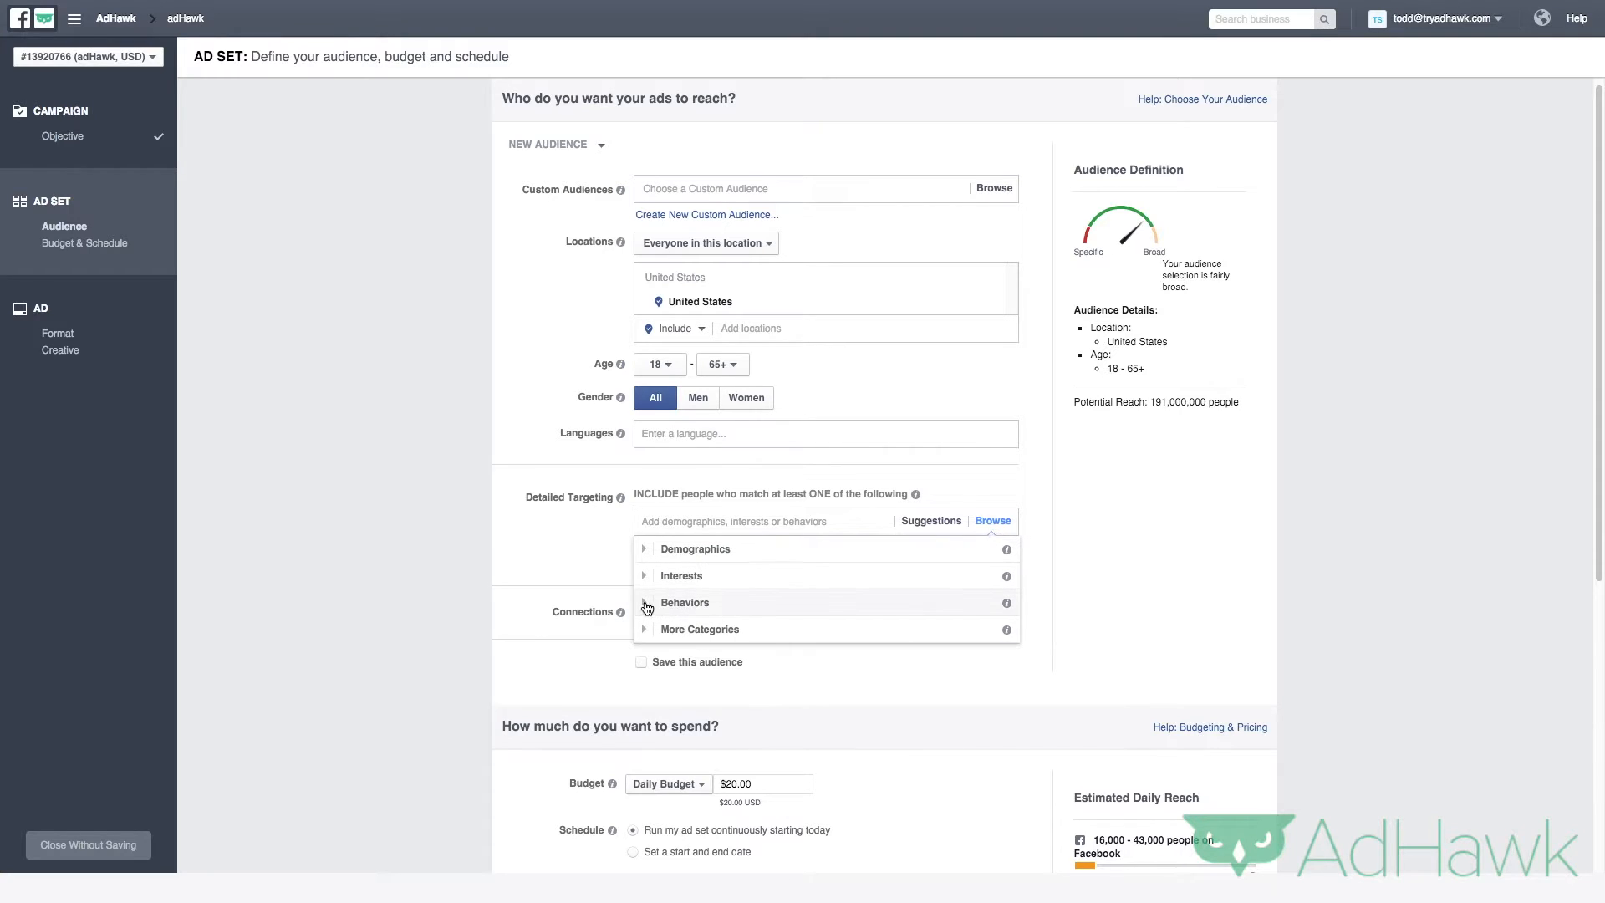
left_click(684, 602)
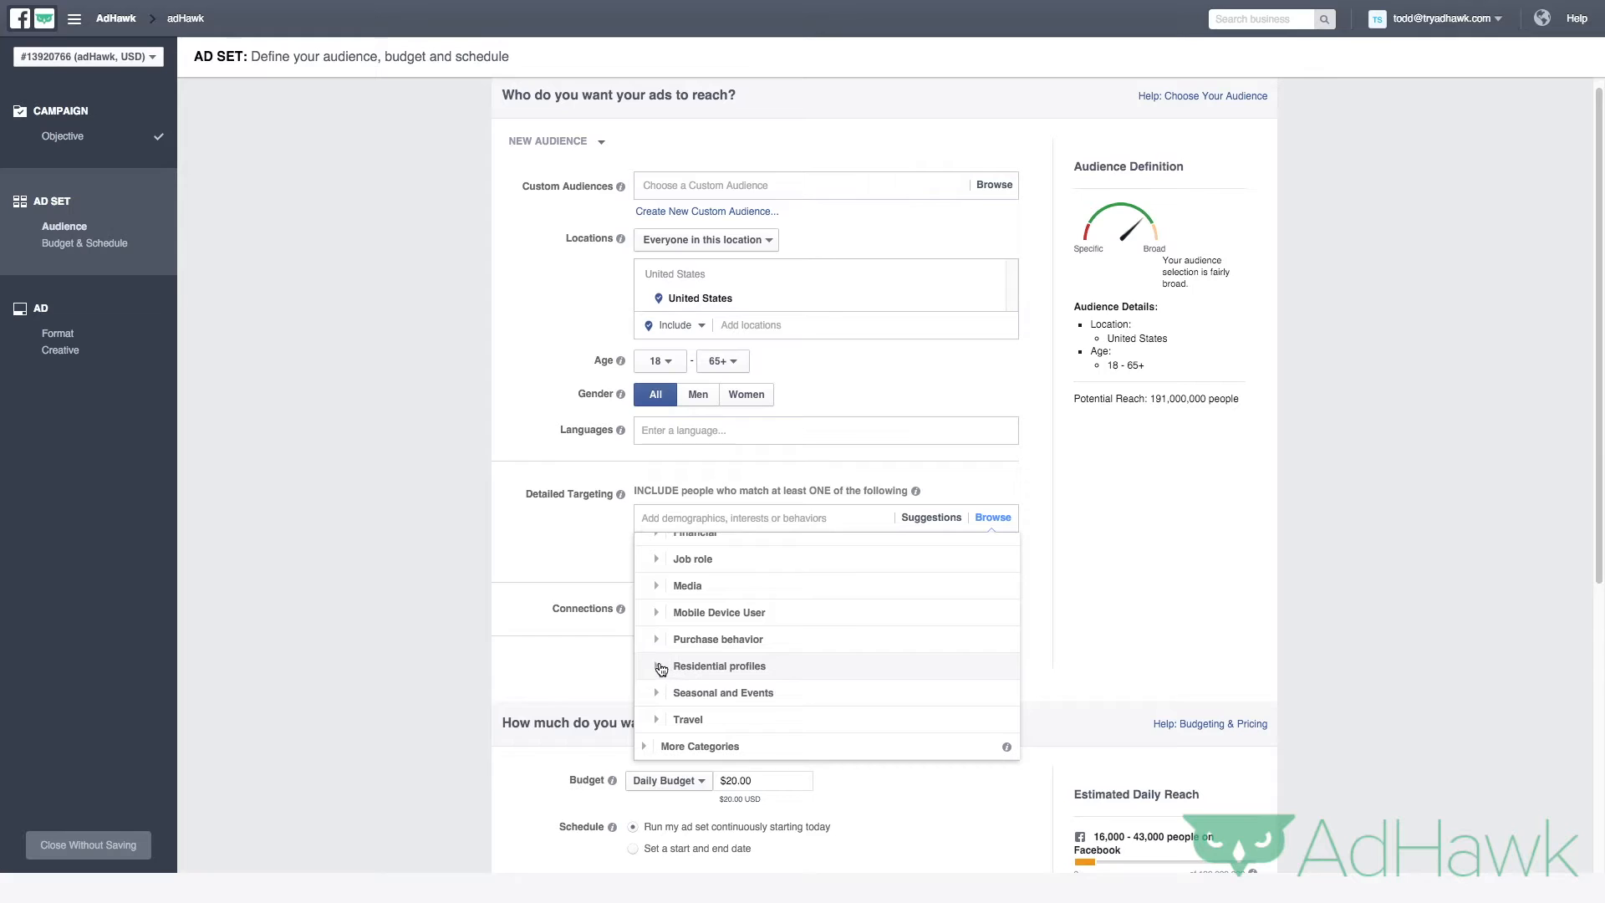
left_click(656, 665)
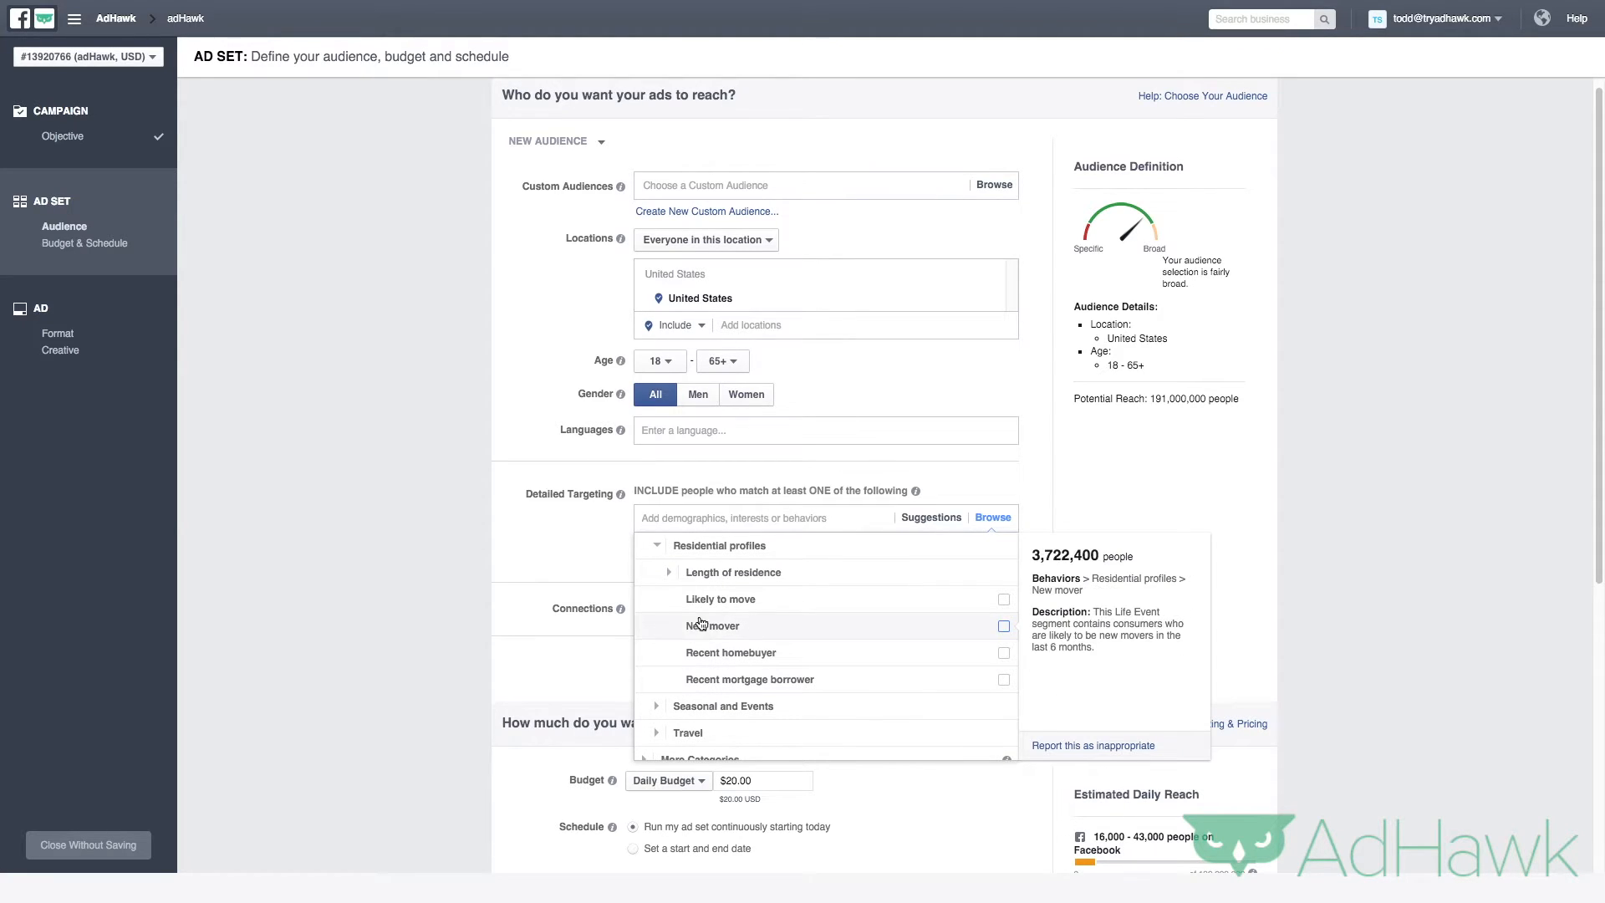
mouse_move(709, 625)
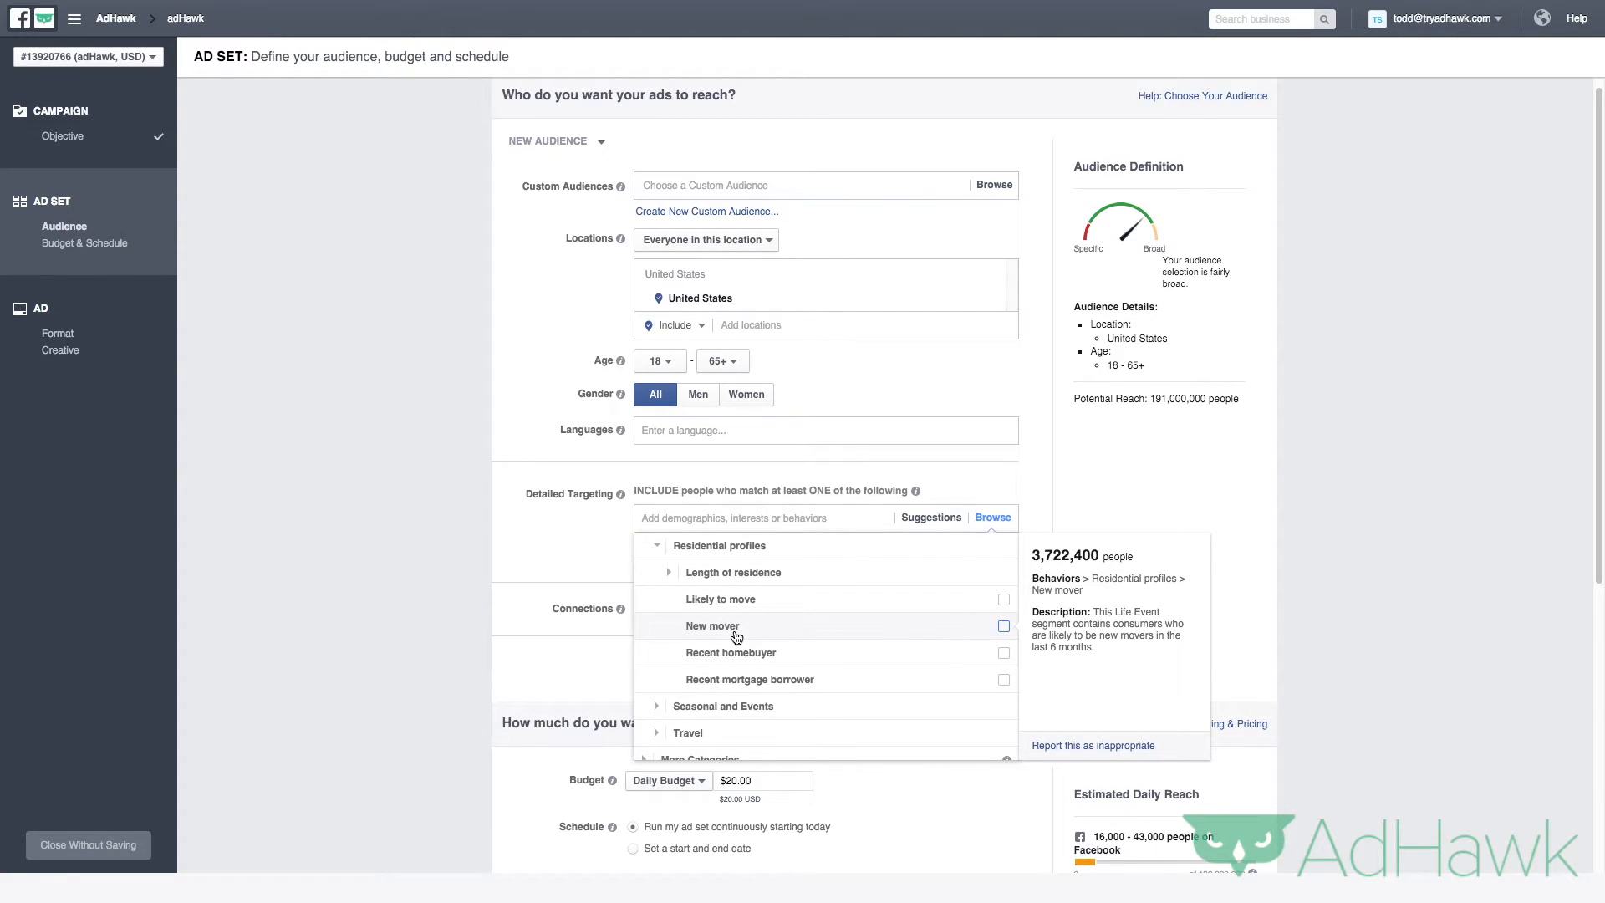
mouse_move(710, 686)
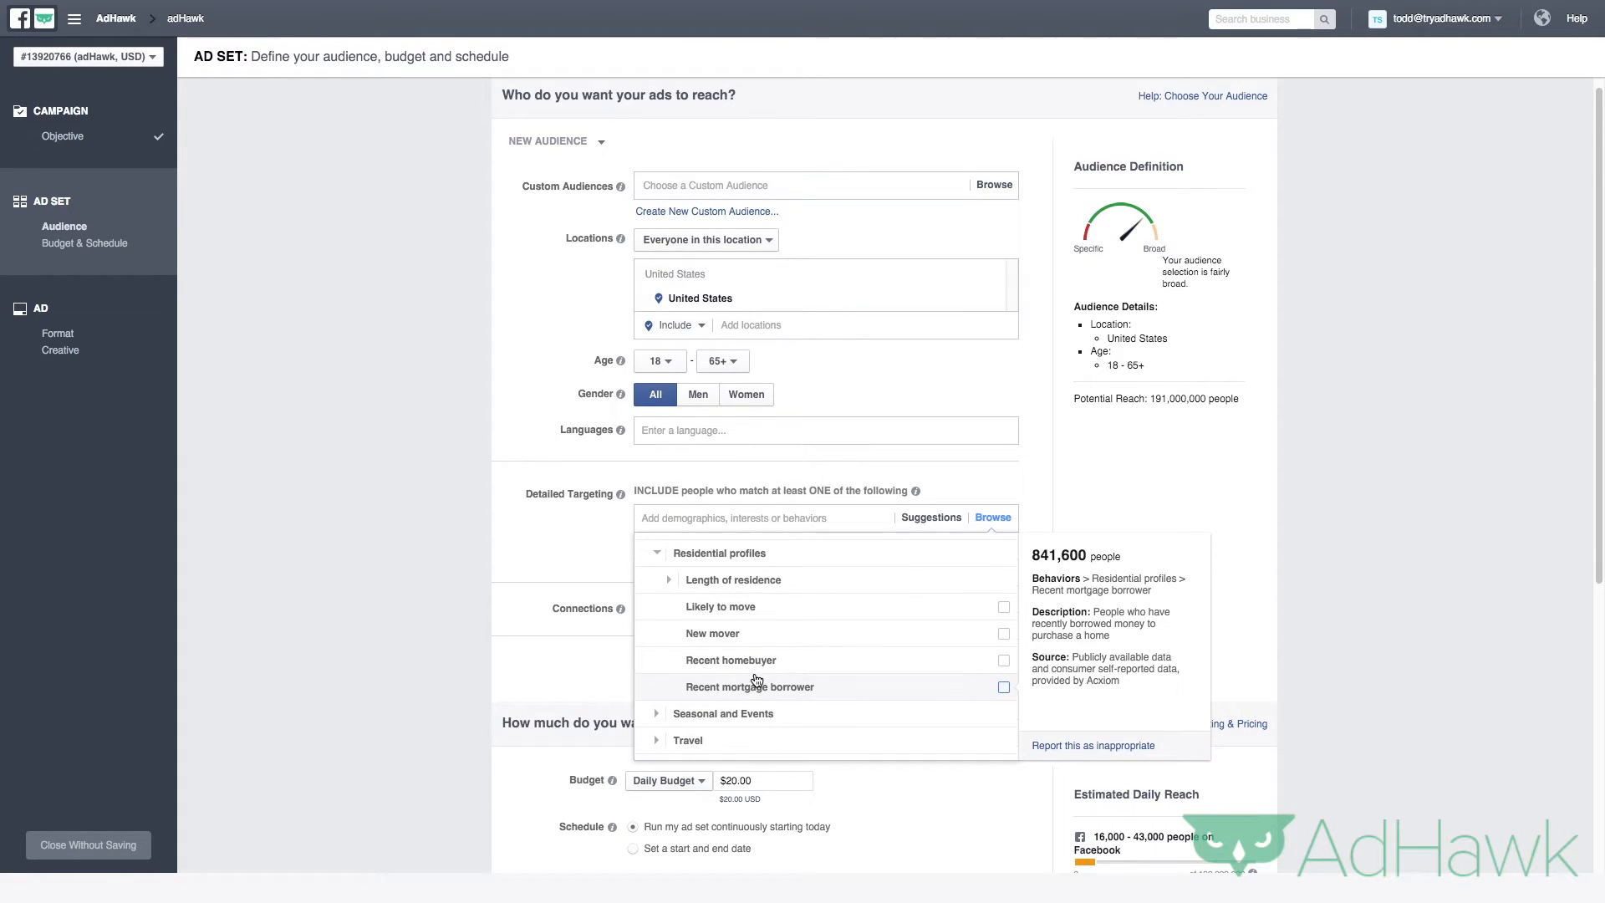
mouse_move(674, 585)
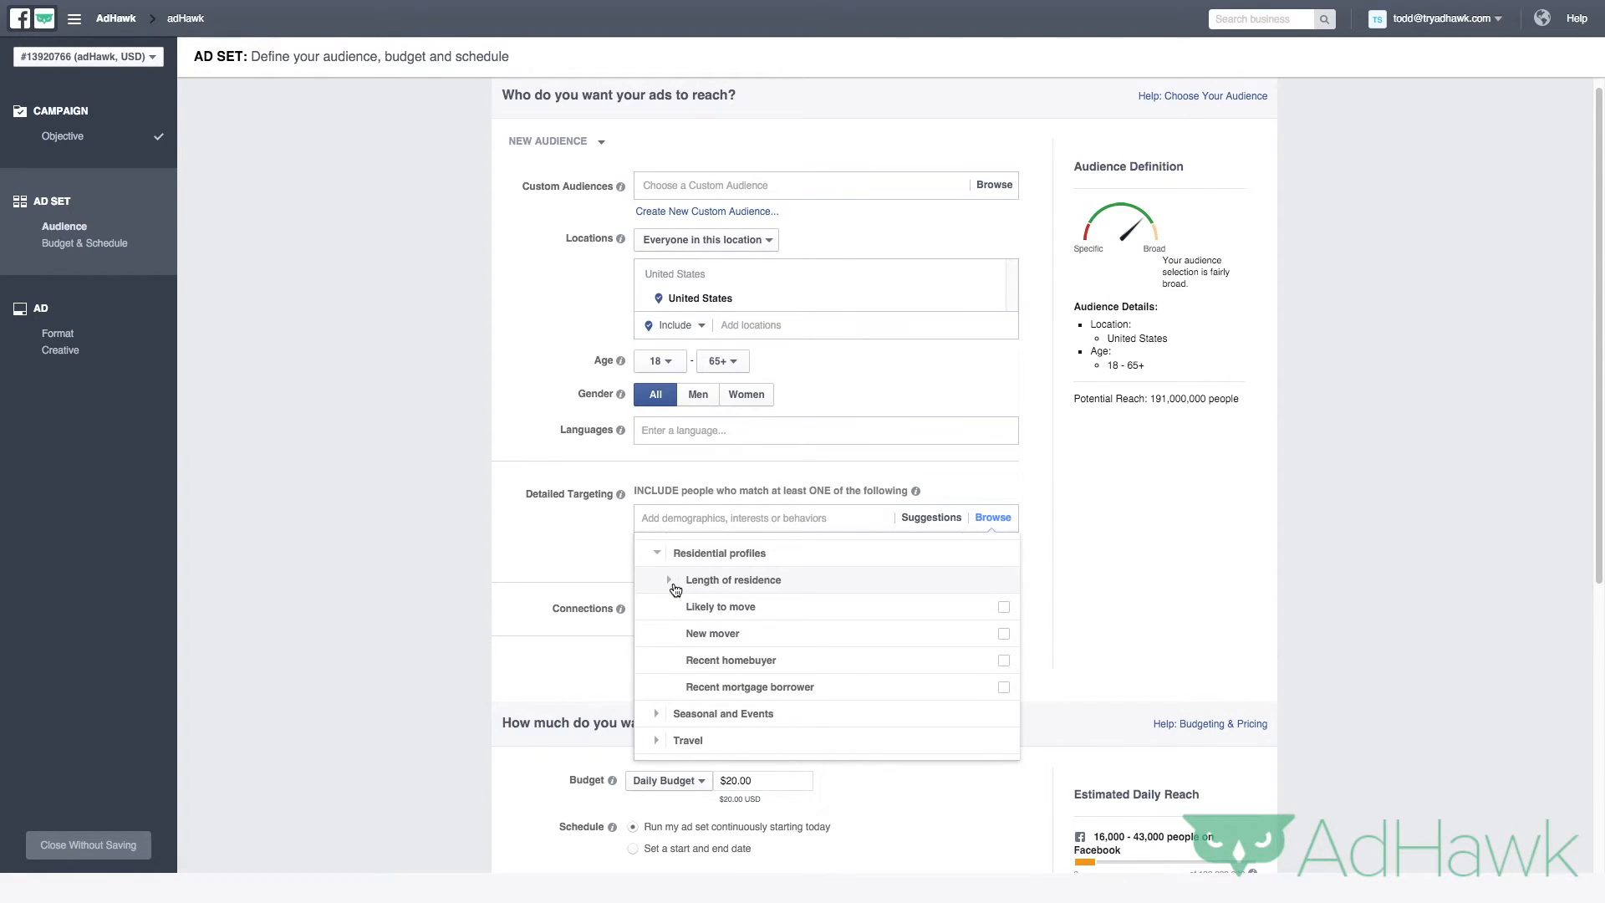